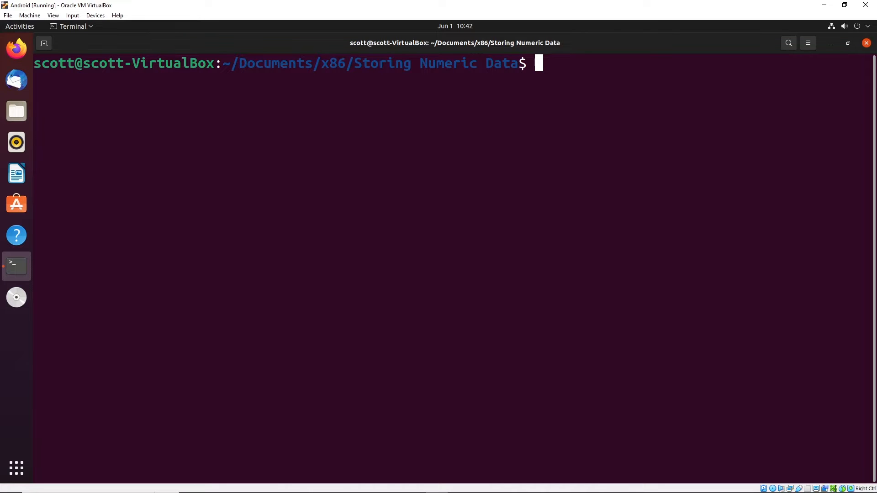
# Create data.s in nano with a 'section .data' line and an indented 'num' label
pyautogui.write('nano')
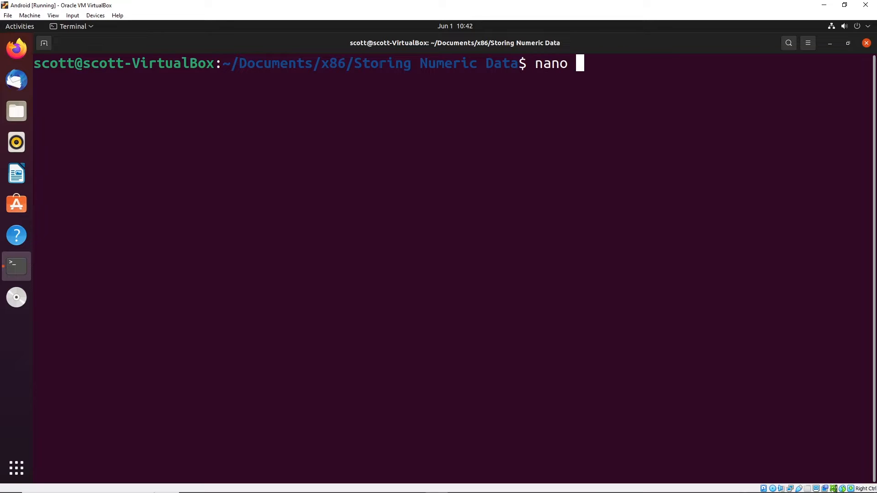
pyautogui.press('Return')
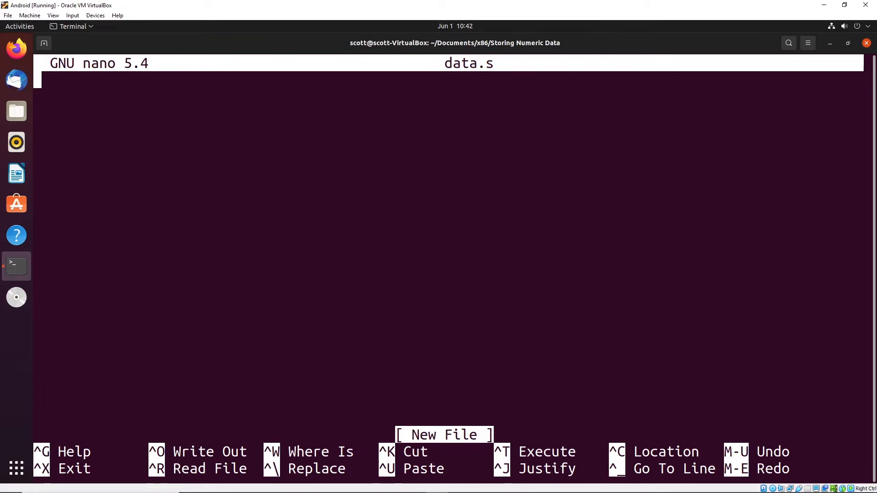
pyautogui.write('sec')
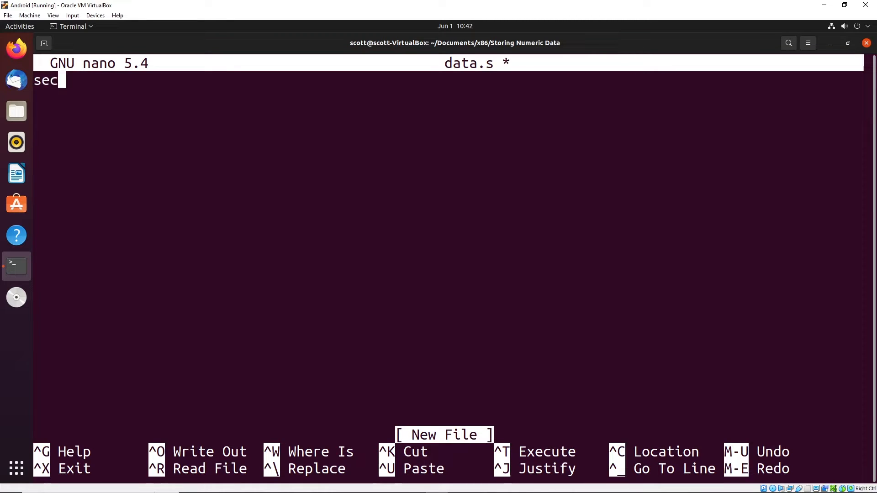
pyautogui.write('tion .data')
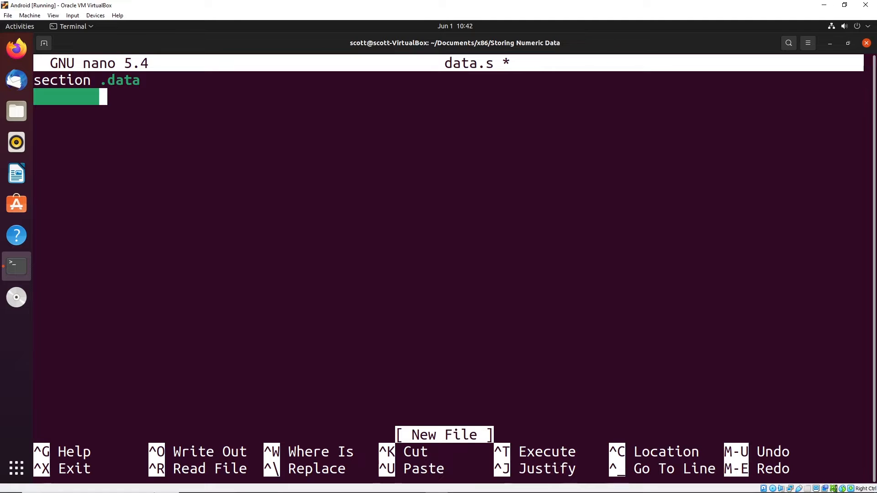
pyautogui.write('num')
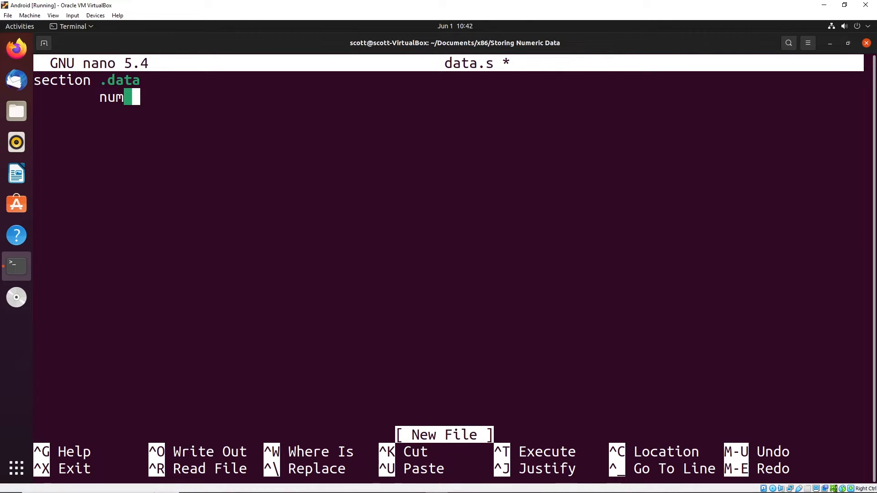
# Try DB, DW, DQ and DT after num before settling on the DD directive
pyautogui.write('DB')
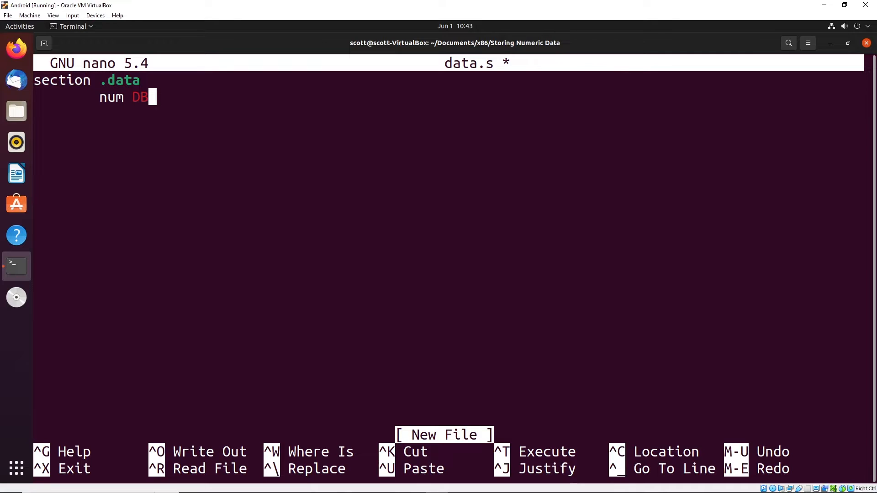
pyautogui.press('Backspace')
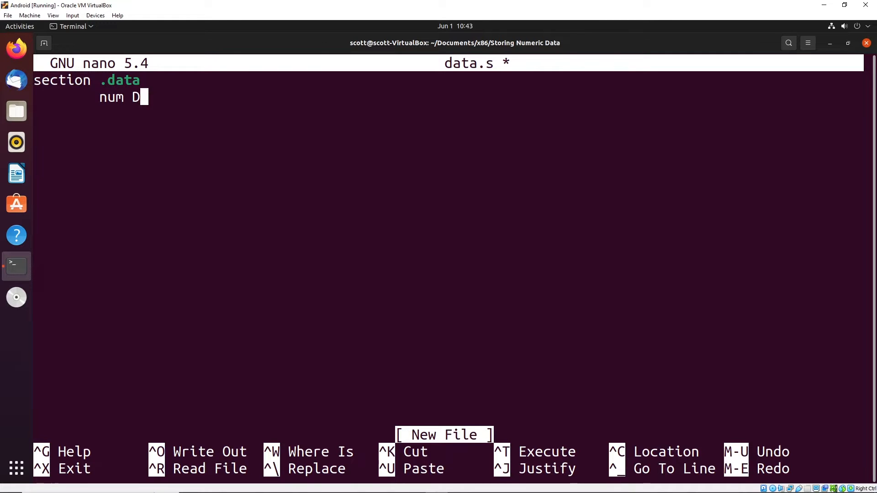
pyautogui.write('W')
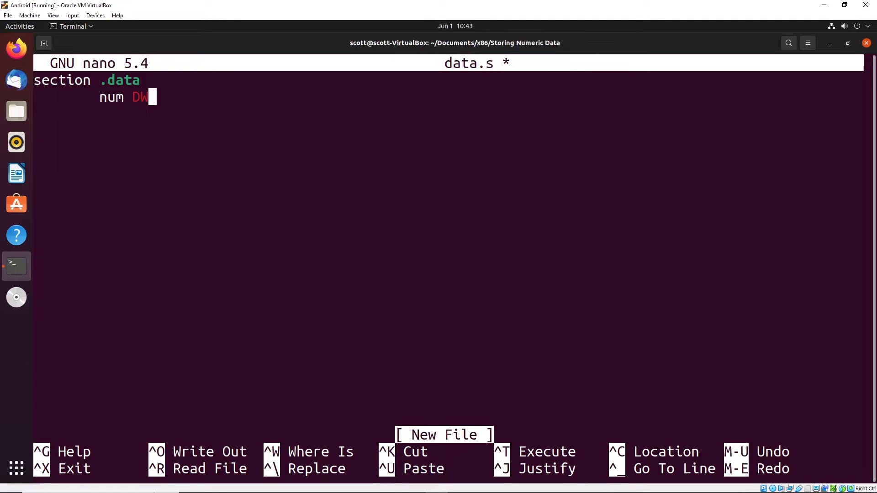
pyautogui.press('BackSpace')
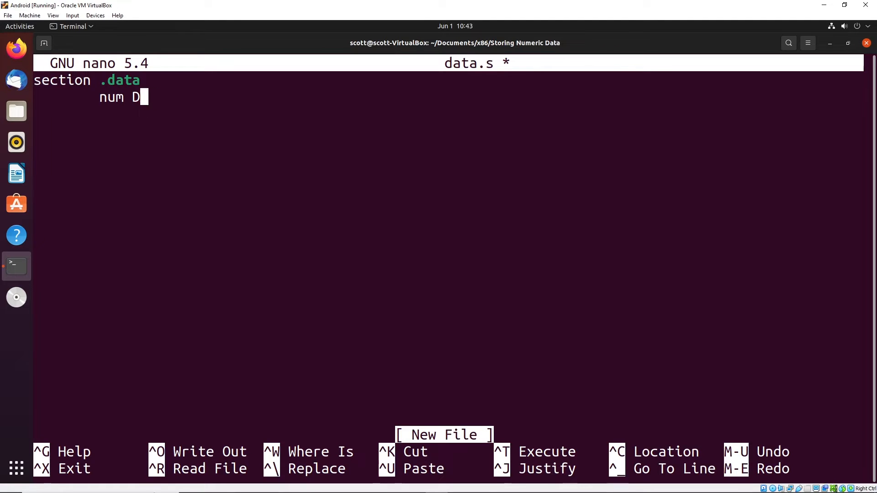
pyautogui.write('D')
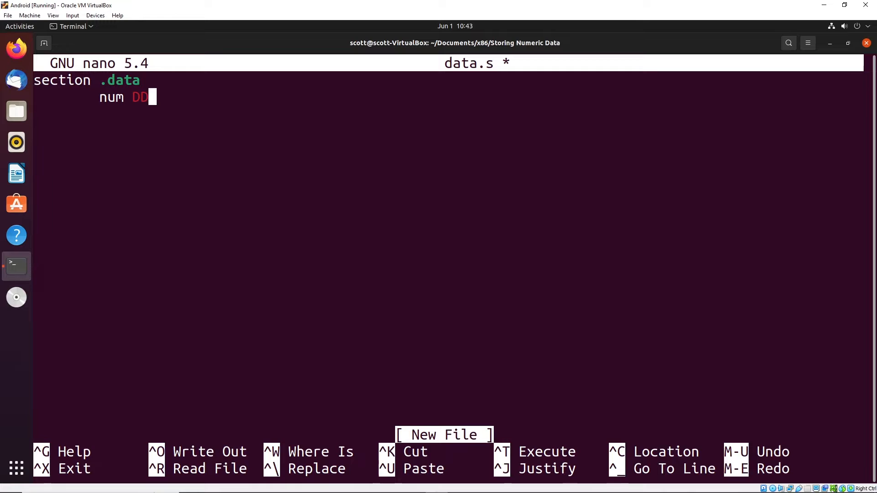
pyautogui.write('Q')
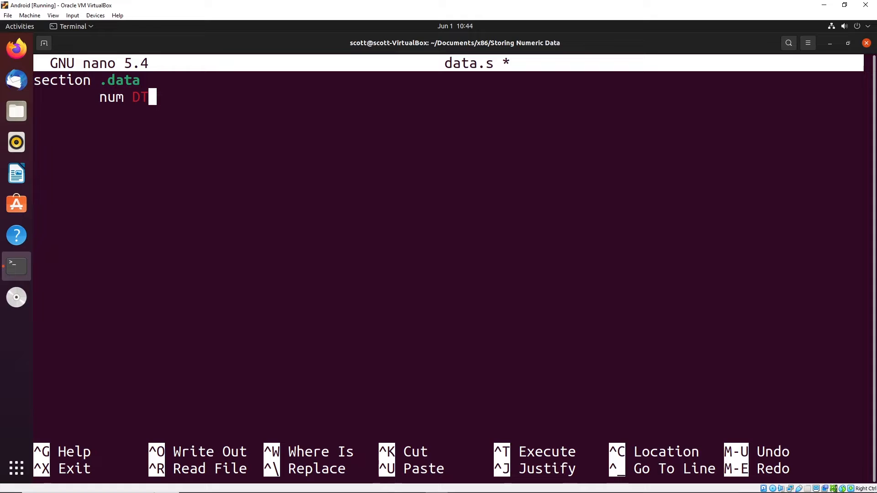
pyautogui.press('BackSpace')
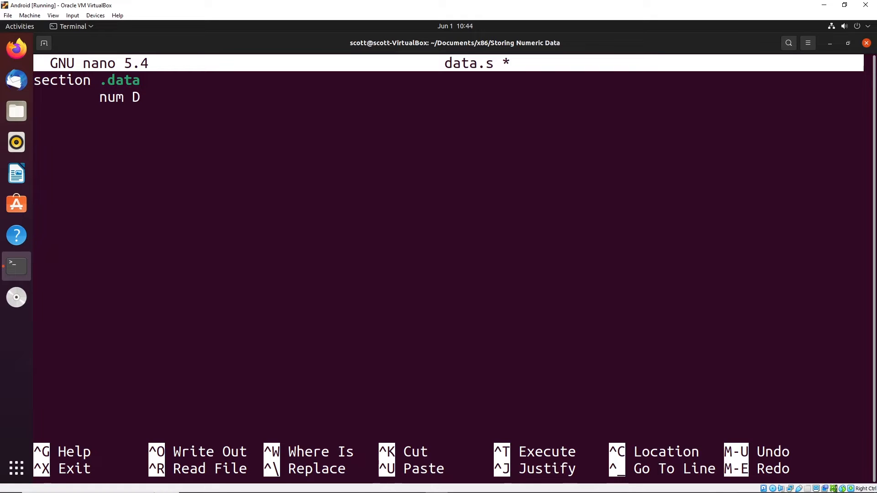
pyautogui.write('D')
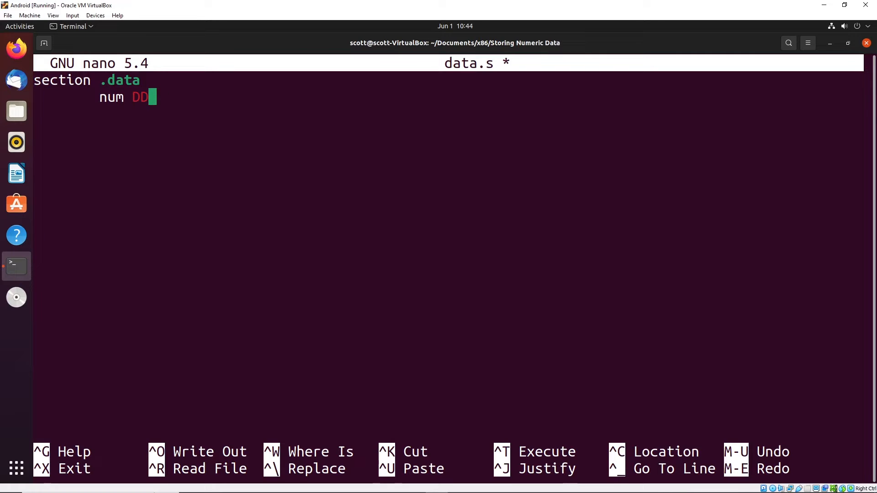
# Give num the value 5, then add 'section .text', 'global _start' and the '_start:' label
pyautogui.write('5')
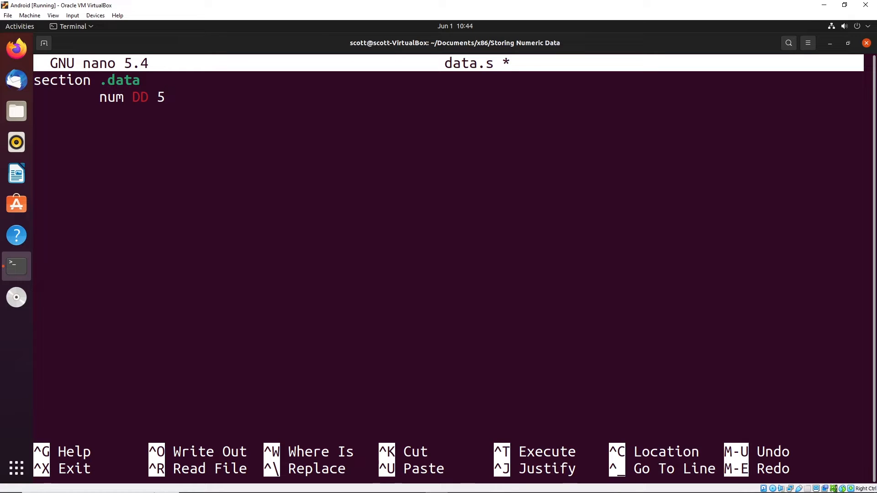
pyautogui.click(168, 97)
pyautogui.write('sect')
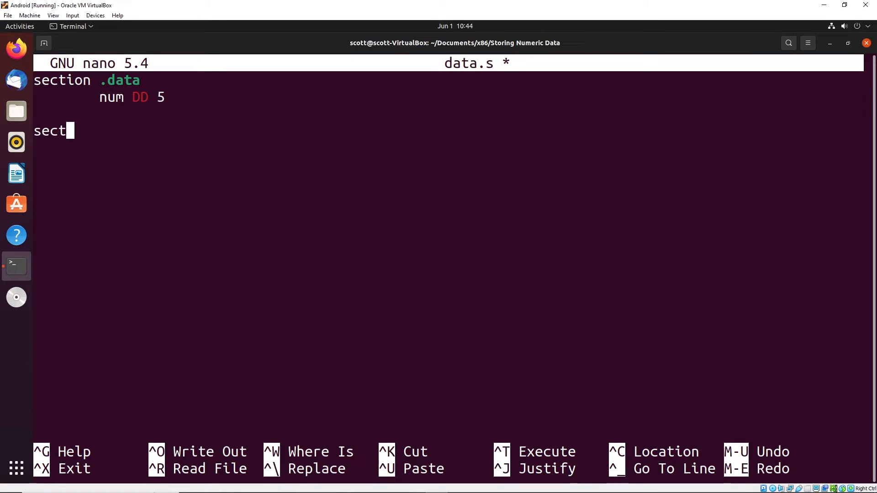
pyautogui.write('ion .text')
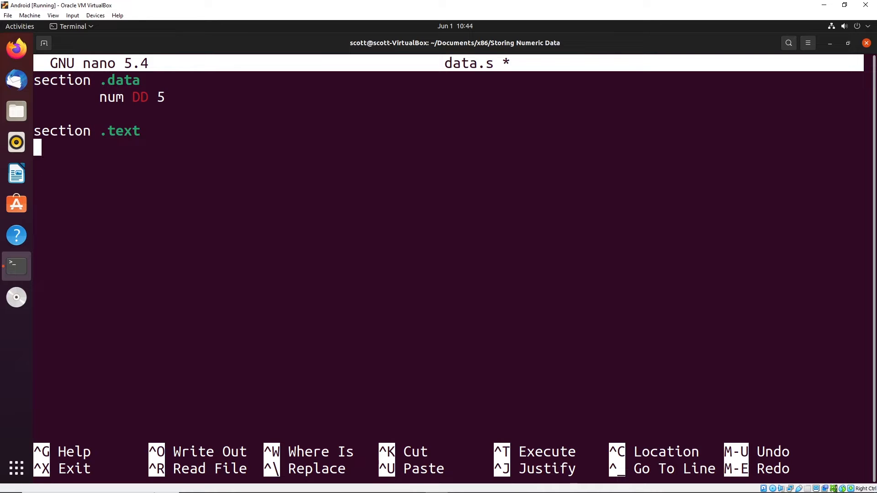
pyautogui.write('global _start')
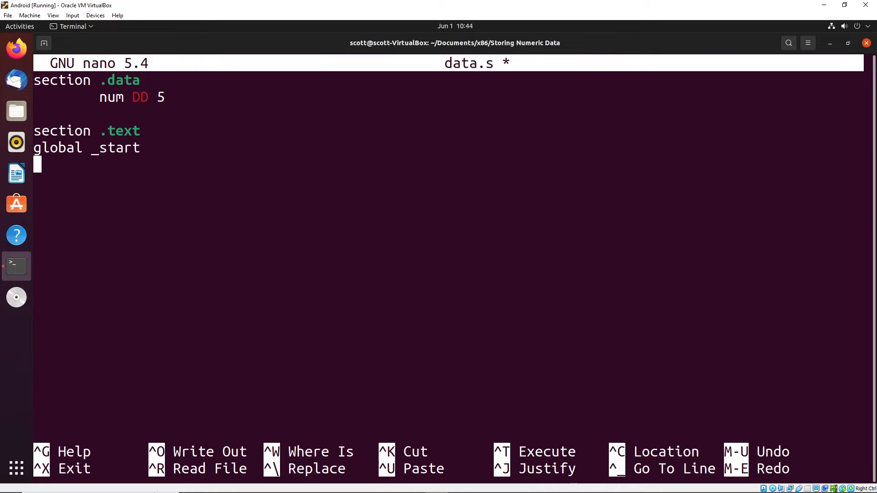
pyautogui.write('_start:')
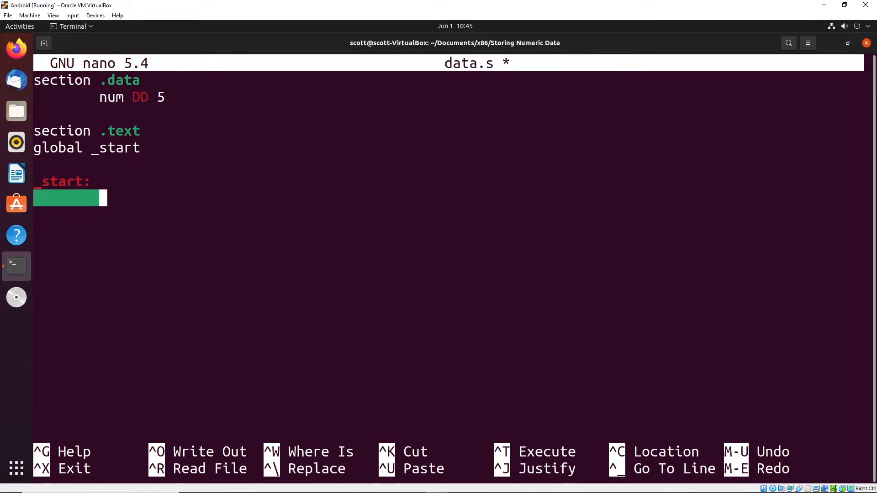
# Write the routine body: MOV eax,1, MOV ebx,num and INT 80h
pyautogui.write('M')
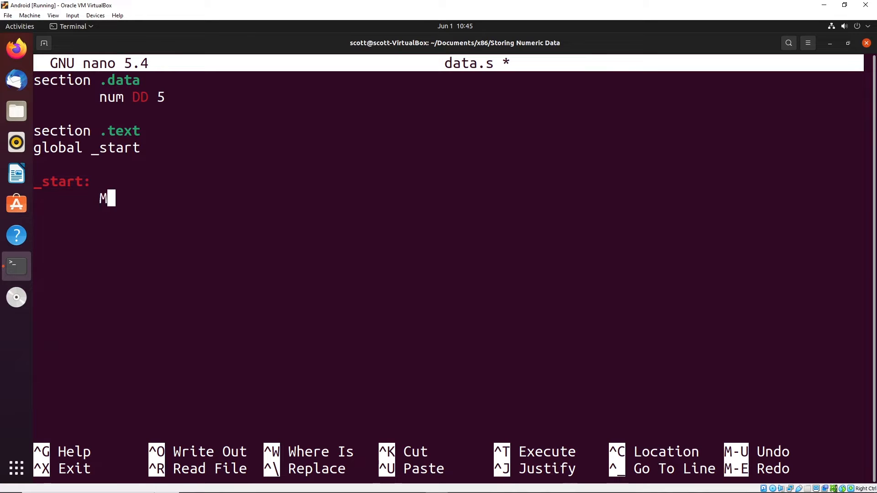
pyautogui.write('OV eax,1')
pyautogui.click(449, 215)
pyautogui.write('MOV ebx')
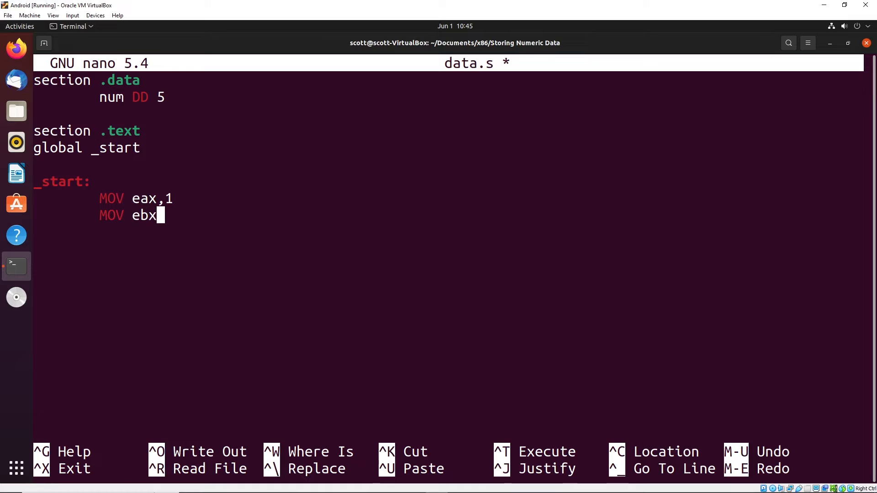
pyautogui.write(',num')
pyautogui.click(447, 232)
pyautogui.write('INT 80h')
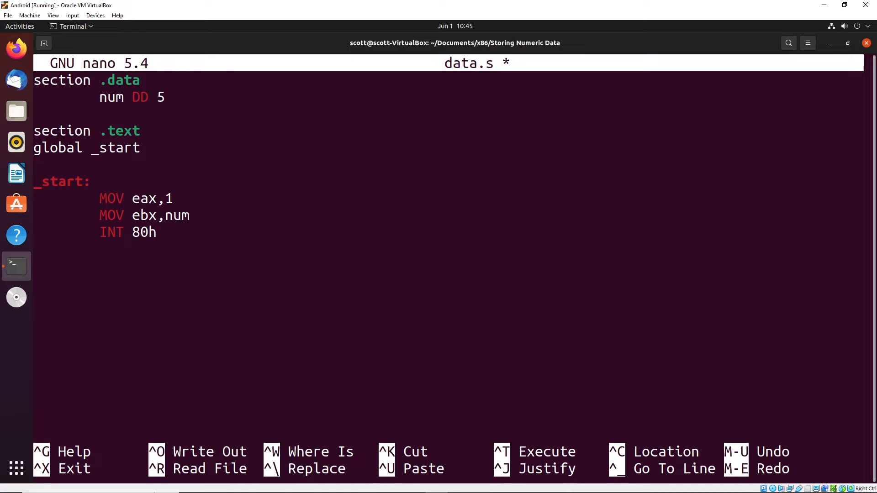
# Leave nano, clear old build files and assemble data.s into data.o with nasm -f elf
pyautogui.press('ctrl+x')
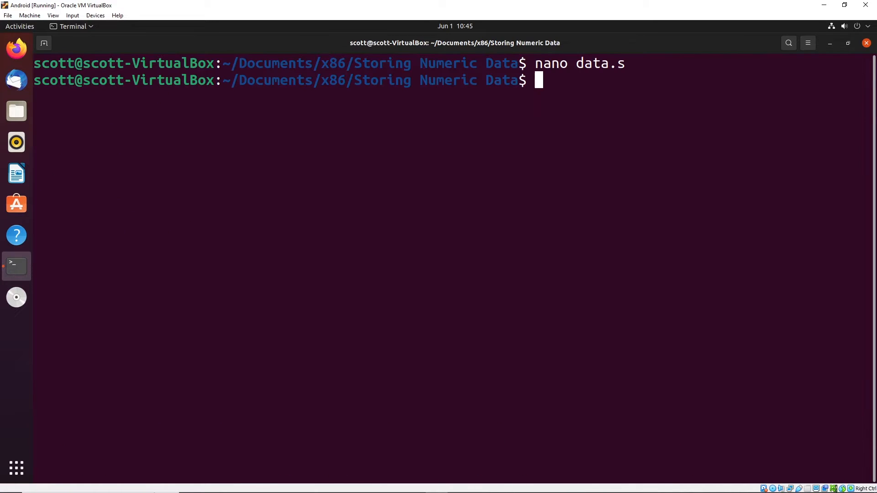
pyautogui.write('rm -rf *')
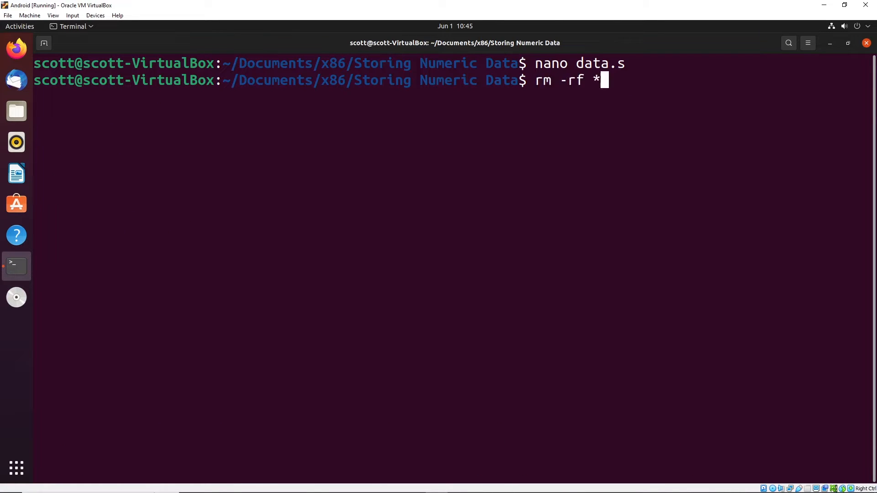
pyautogui.write('nasm -f elf -o data.o data.s')
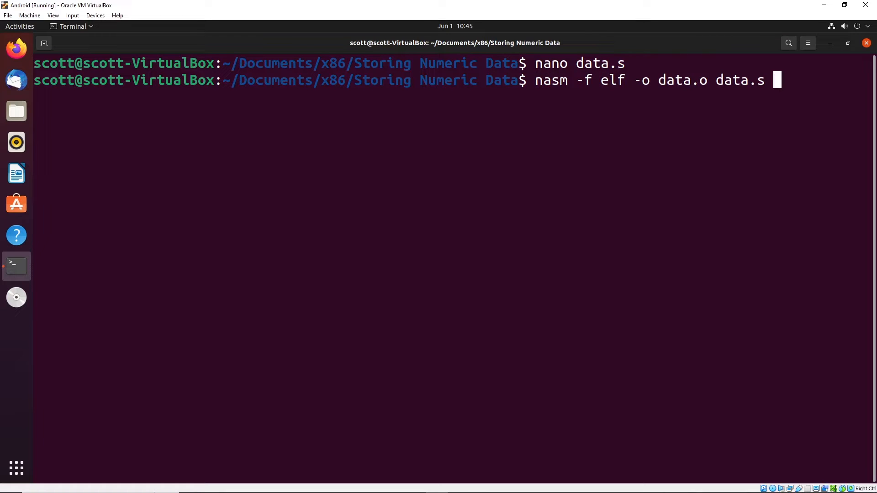
pyautogui.press('Return')
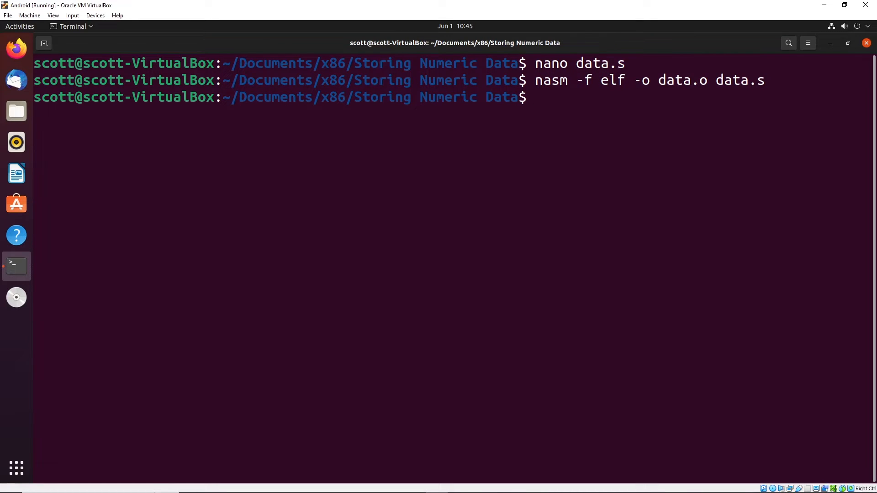
# Link data.o into data with ld -m elf_i386, run it for exit status 0, and start gdb data
pyautogui.write('ls')
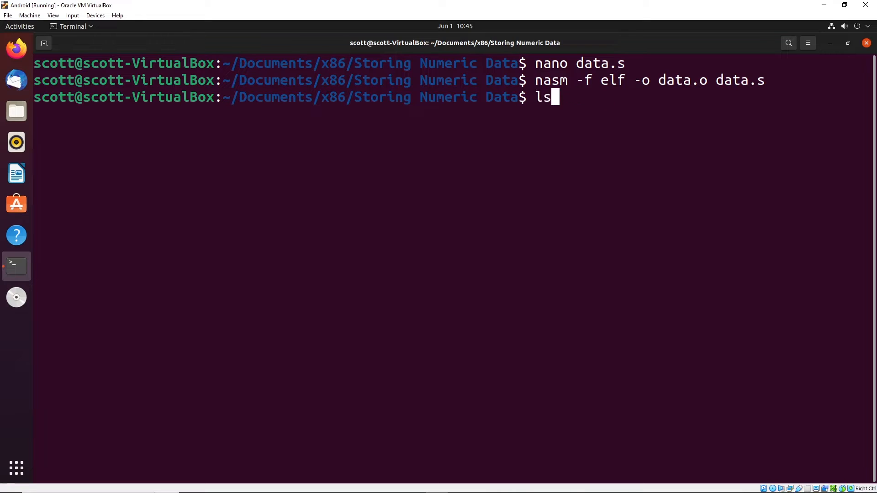
pyautogui.press('Return')
pyautogui.write('echo $?')
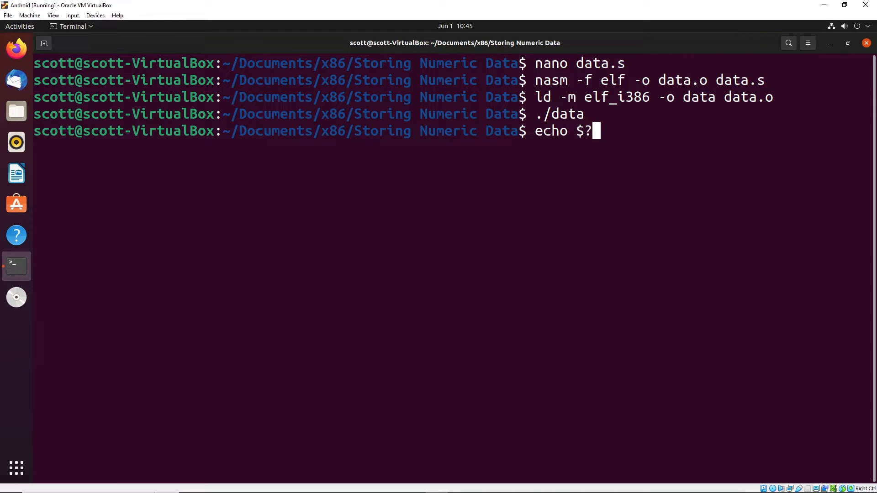
pyautogui.press('Return')
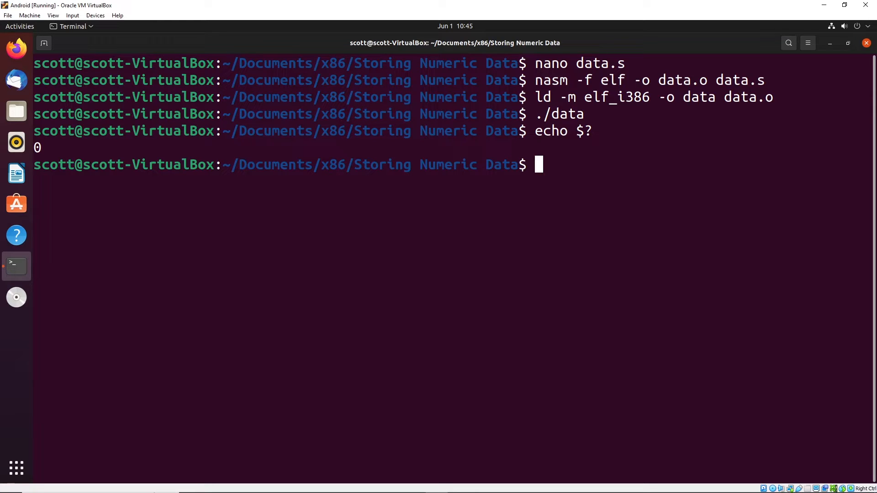
pyautogui.write('gdb data')
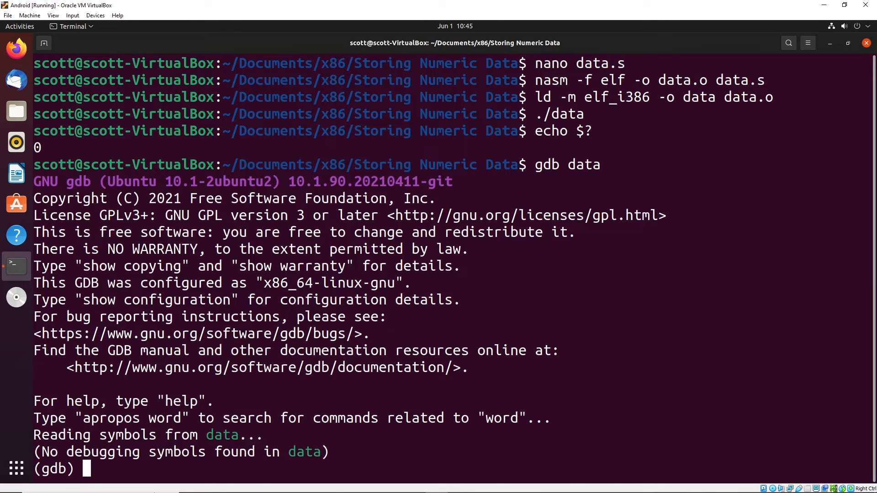
# Use layout asm, break at _start, run, and stepi past the first two instructions
pyautogui.write('la')
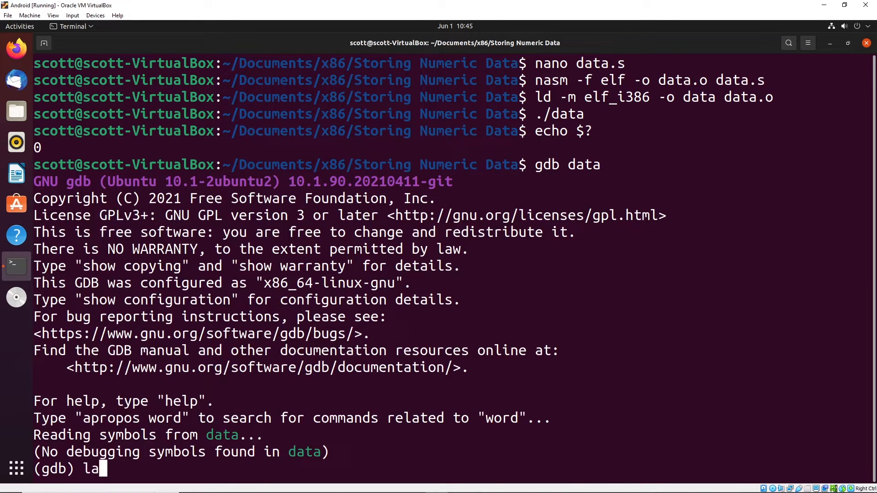
pyautogui.press('Return')
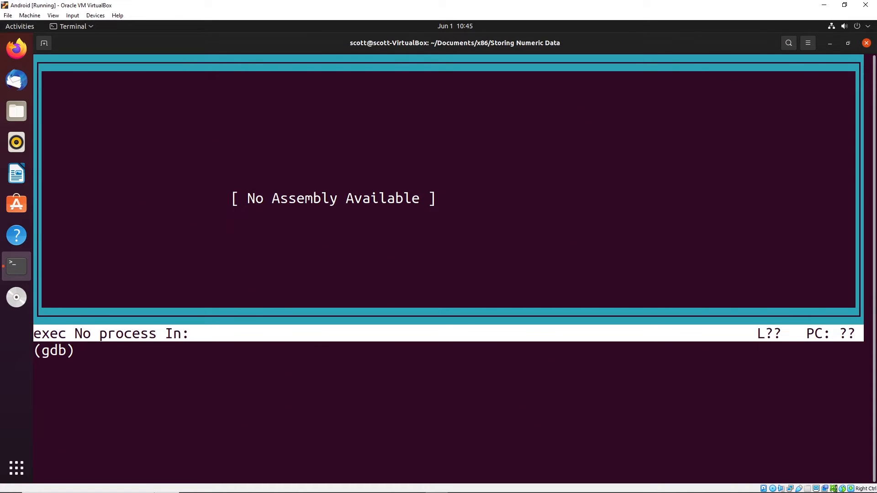
pyautogui.write('brea k')
pyautogui.write('run')
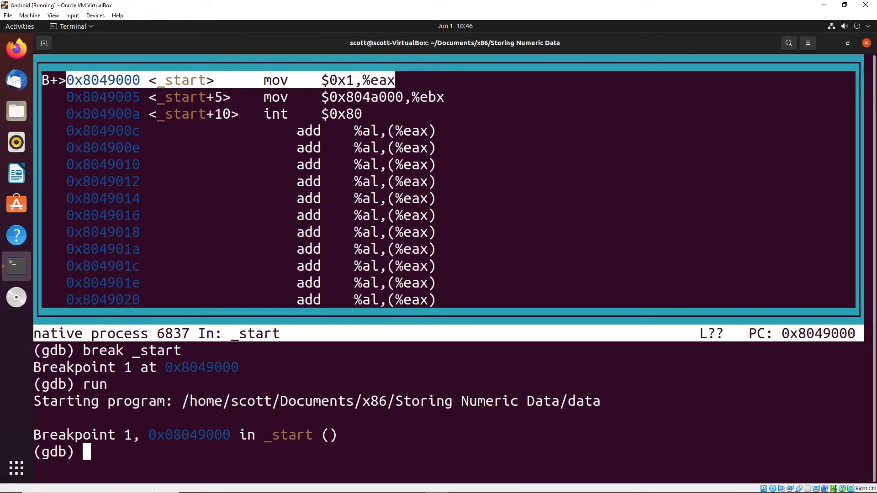
pyautogui.write('stepi')
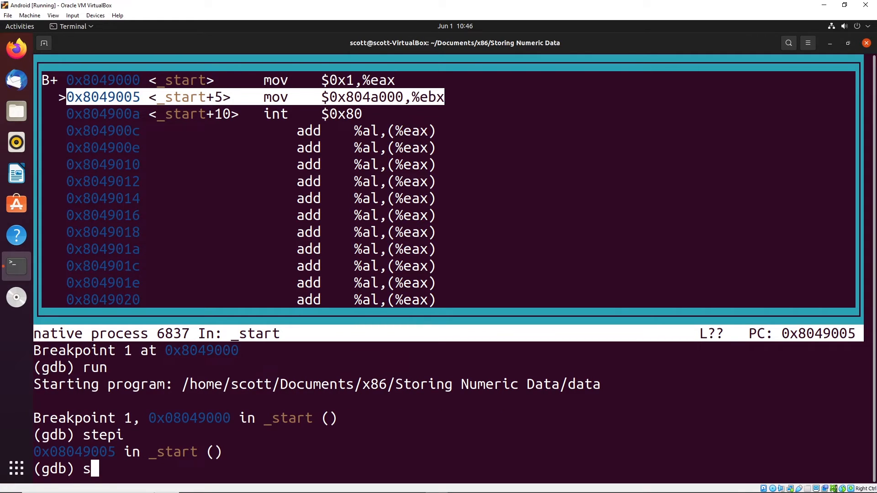
pyautogui.press('Return')
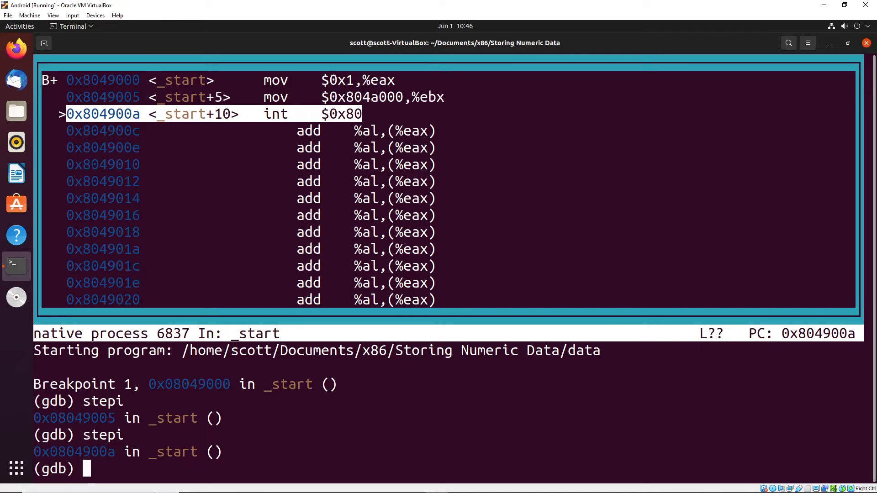
# Show with info registers ebx that ebx holds 0x804a000, then begin quitting gdb
pyautogui.write('info re')
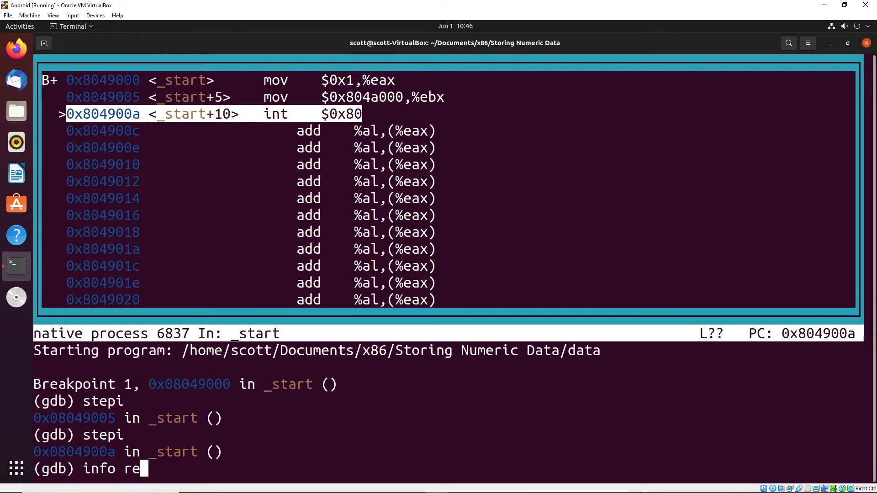
pyautogui.write('gisters ebx')
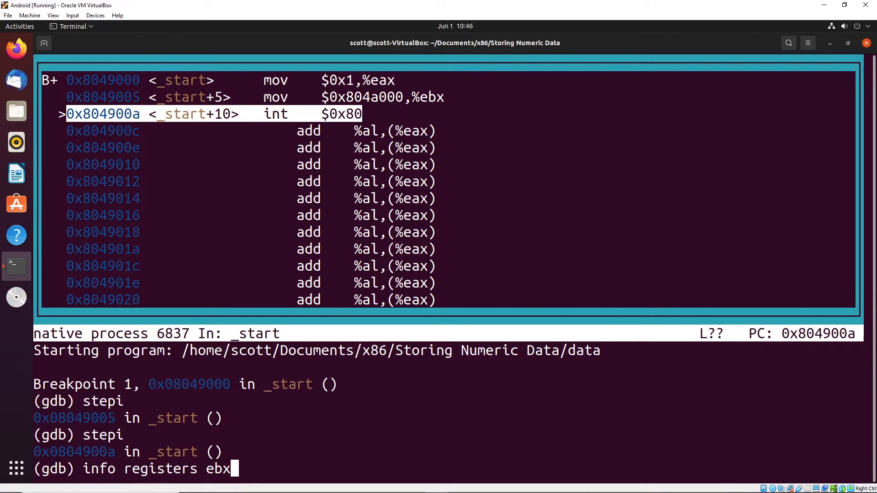
pyautogui.press('Return')
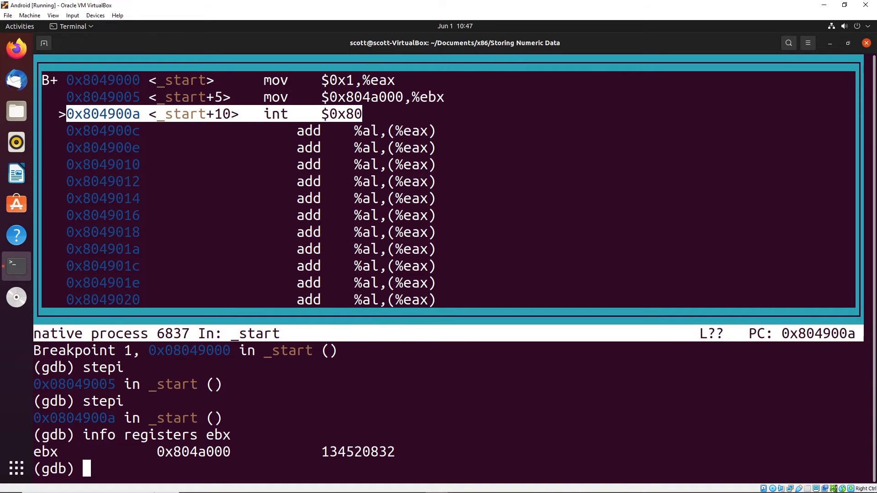
pyautogui.write('qu')
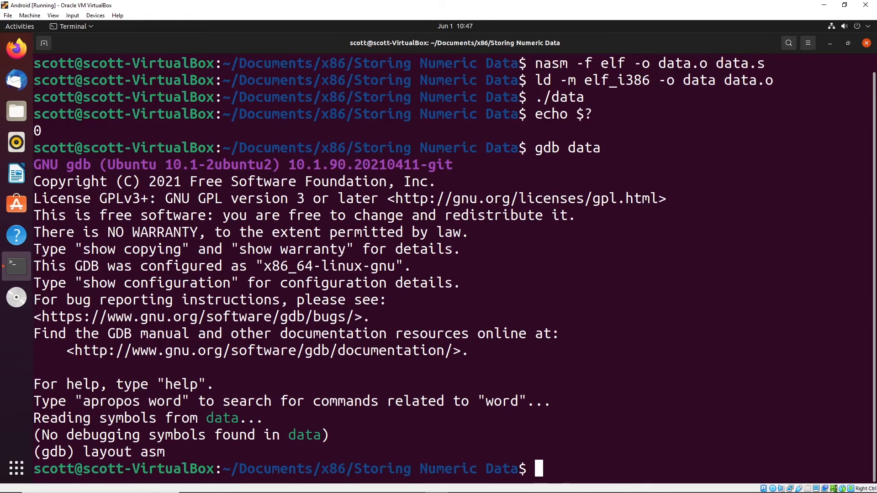
# Reopen data.s in nano for a look, then check the exit status with echo $?
pyautogui.write('nano data.s')
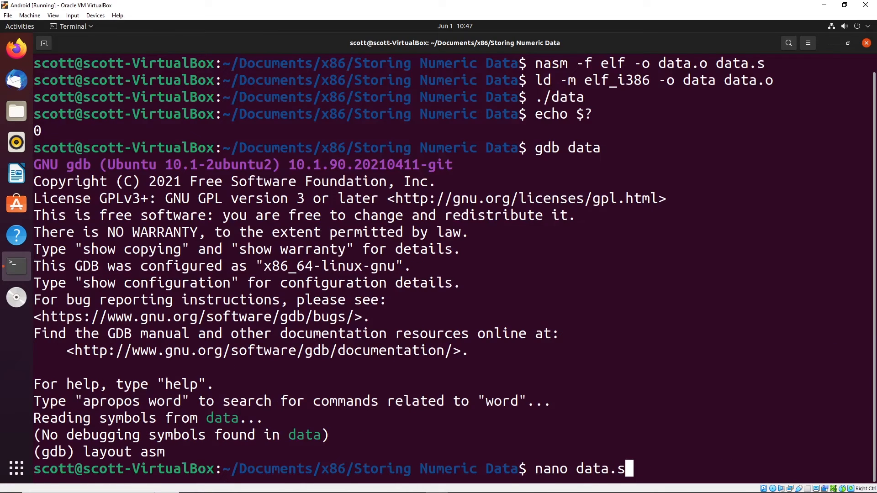
pyautogui.press('Return')
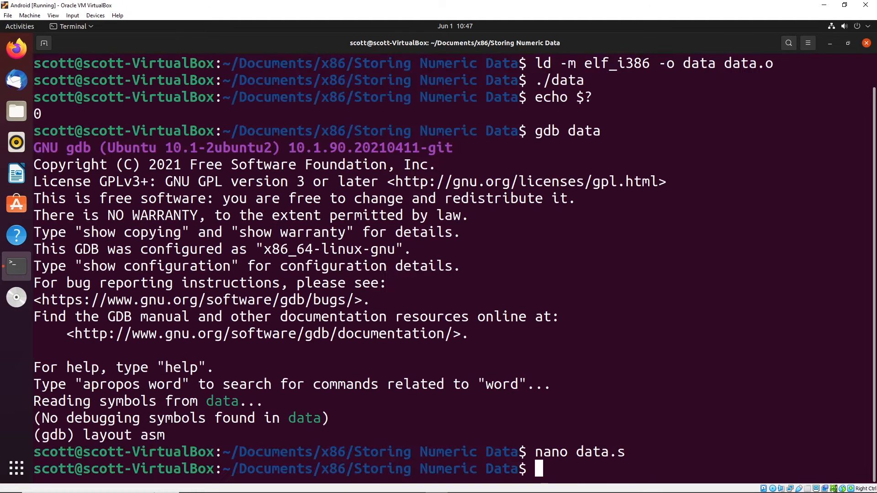
pyautogui.write('echo $?')
pyautogui.write('la')
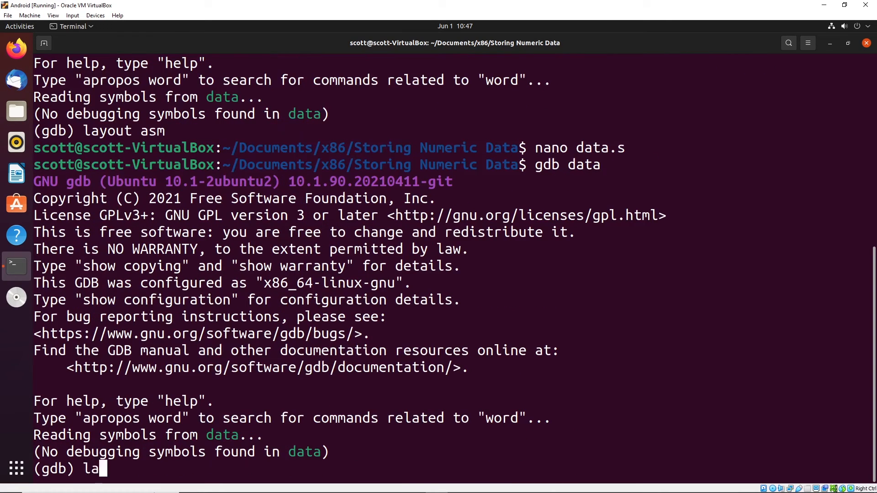
# Back in gdb's assembly view, stepi onward and examine memory at ebx with x/x $ebx
pyautogui.press('Return')
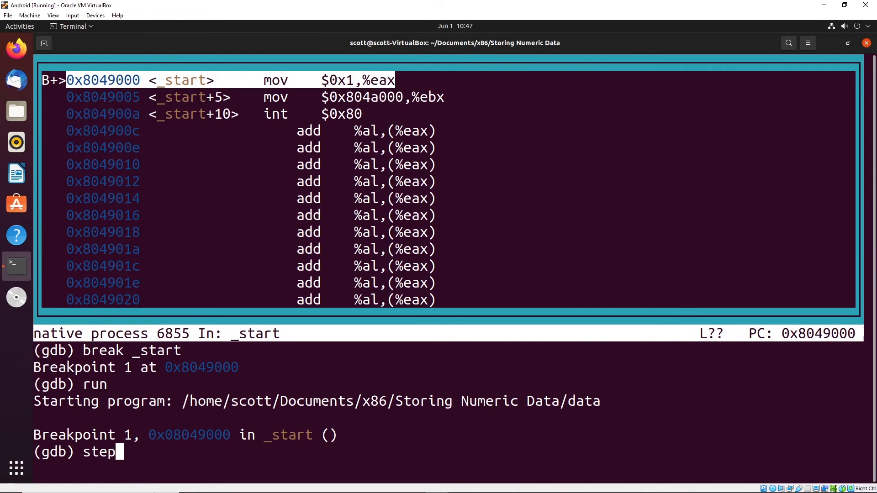
pyautogui.press('Return')
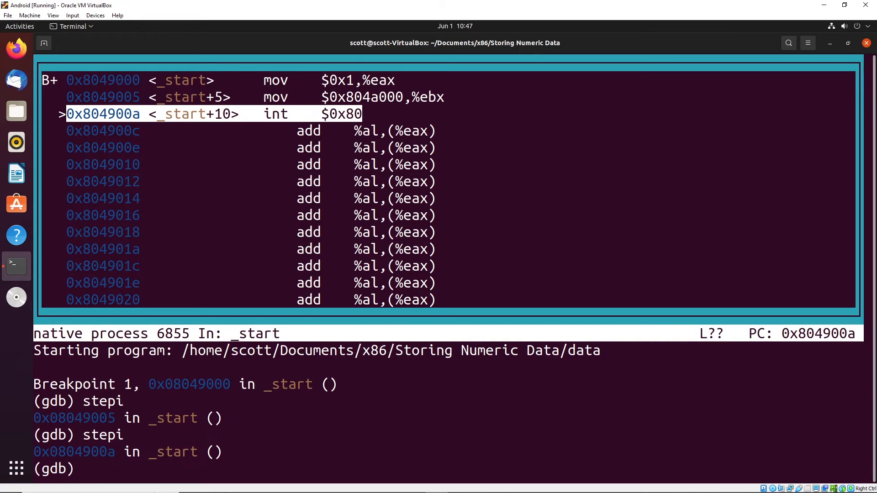
pyautogui.write('x/')
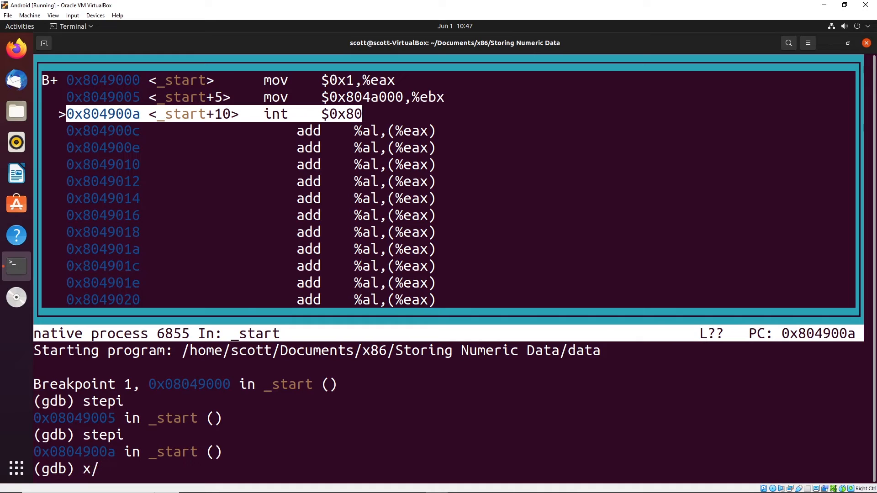
pyautogui.write('x eb')
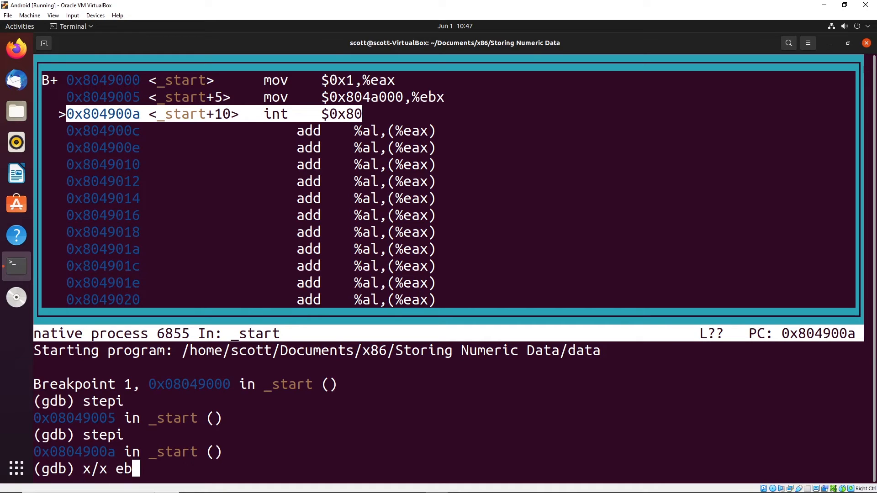
pyautogui.press('Return')
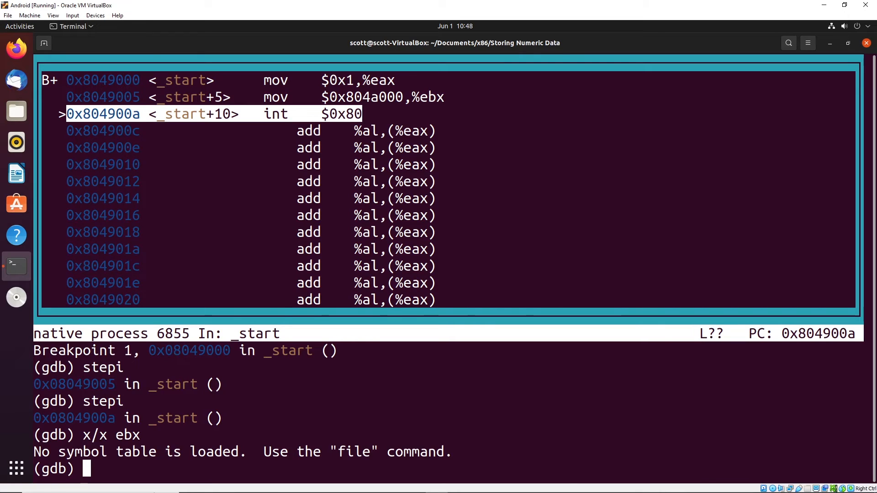
# Repeat x/x to show 0x00000005 stored at 0x804a000, then move to quit gdb
pyautogui.write('x/x %eb')
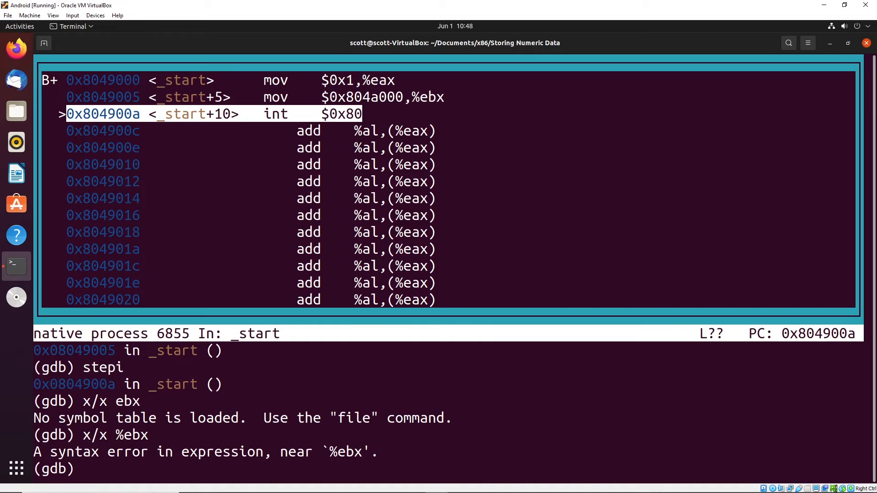
pyautogui.write('x/x $ebx')
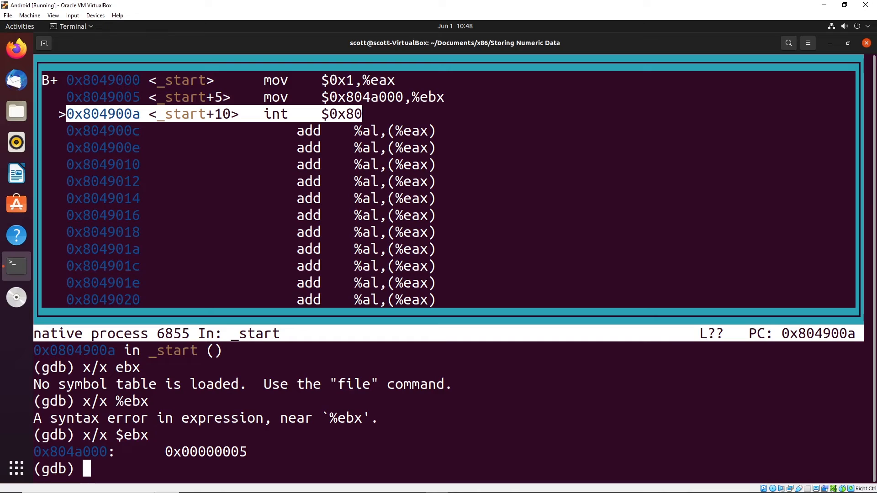
pyautogui.doubleClick(70, 452)
pyautogui.write('y')
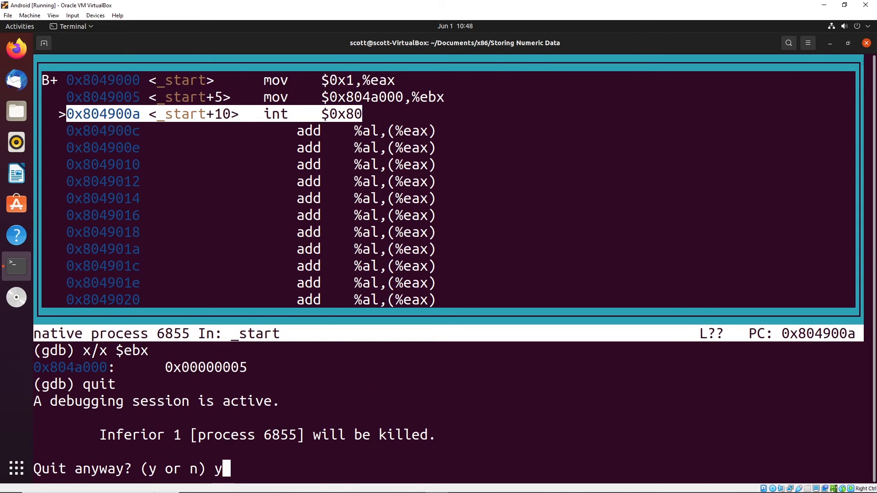
# Confirm quitting gdb, change the instruction to MOV ebx,[num] in nano, and save the file
pyautogui.press('Return')
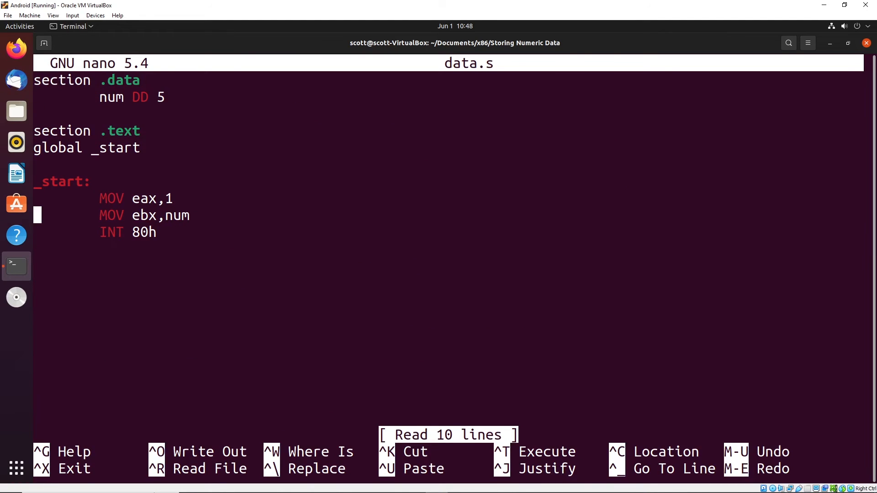
pyautogui.click(169, 215)
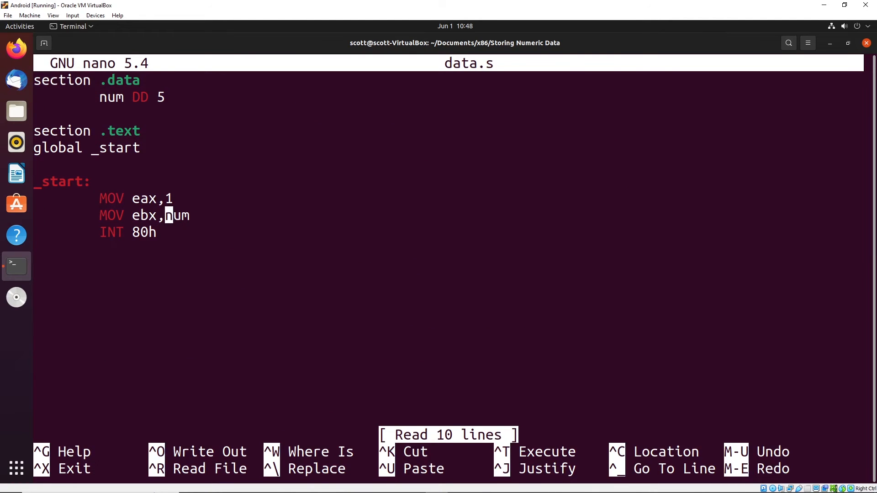
pyautogui.write('[num]')
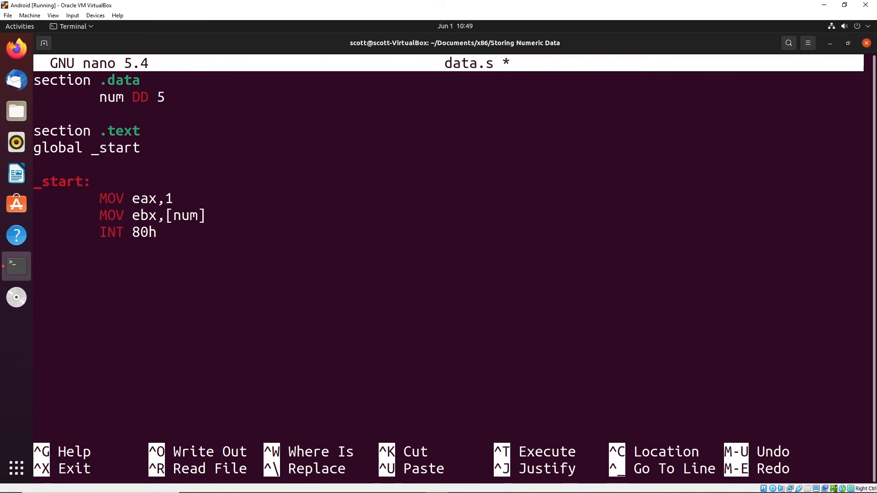
pyautogui.click(207, 216)
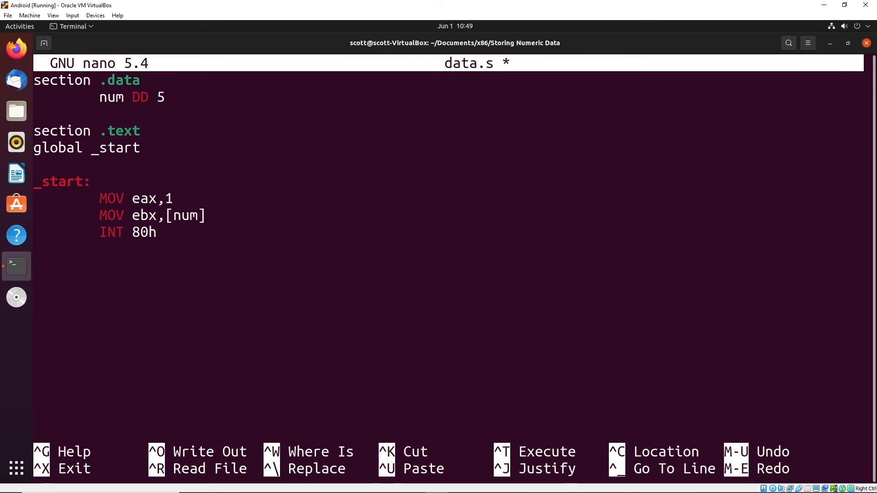
pyautogui.click(208, 216)
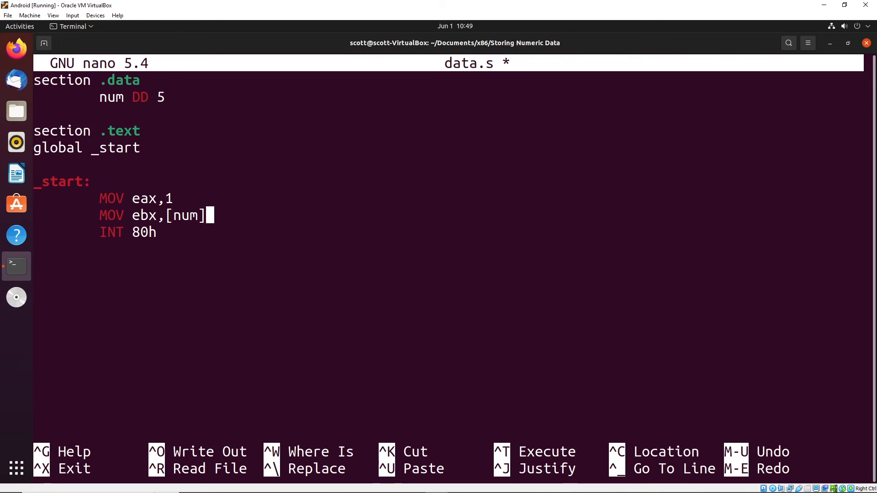
pyautogui.press('ctrl+x')
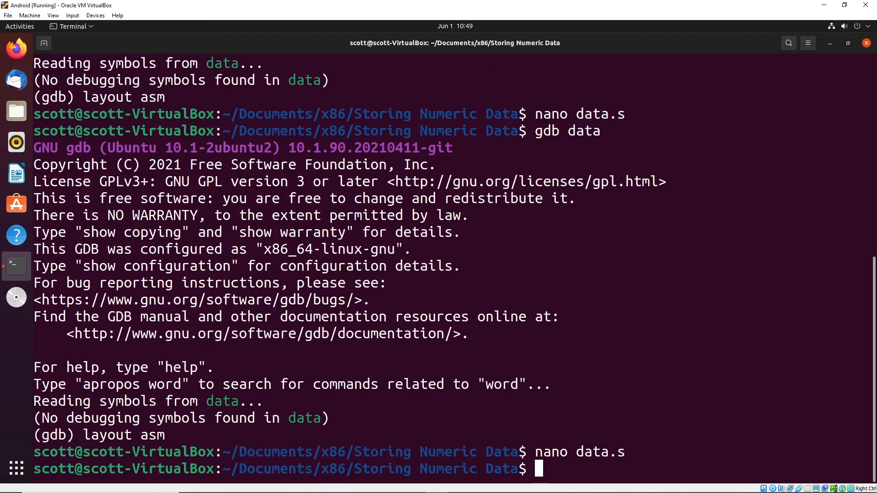
# Relink data, run it for exit status 5, and load it into gdb with layout asm
pyautogui.write('ld -m elf_i386 -o data data.o')
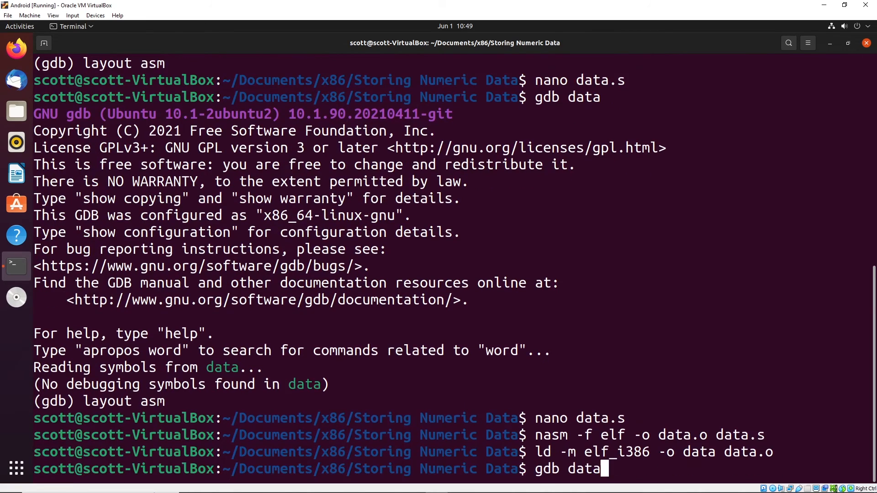
pyautogui.write('./data')
pyautogui.write('echo $?')
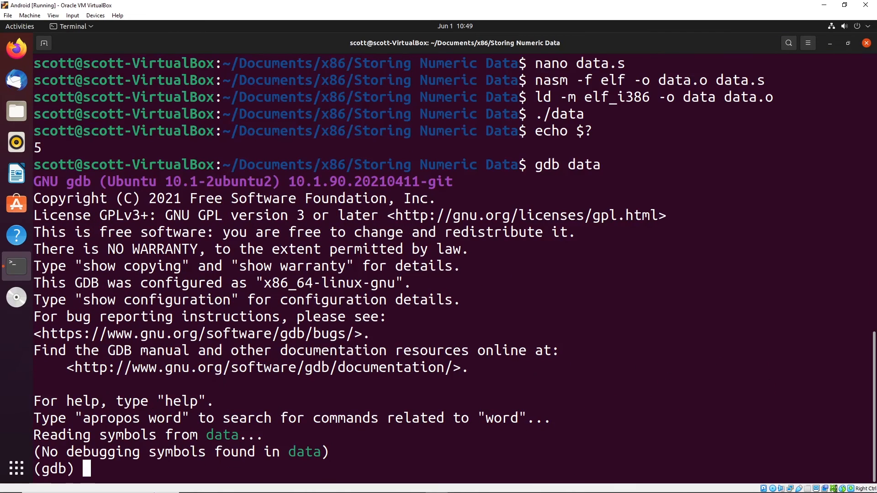
pyautogui.write('layout a')
pyautogui.write('break _start')
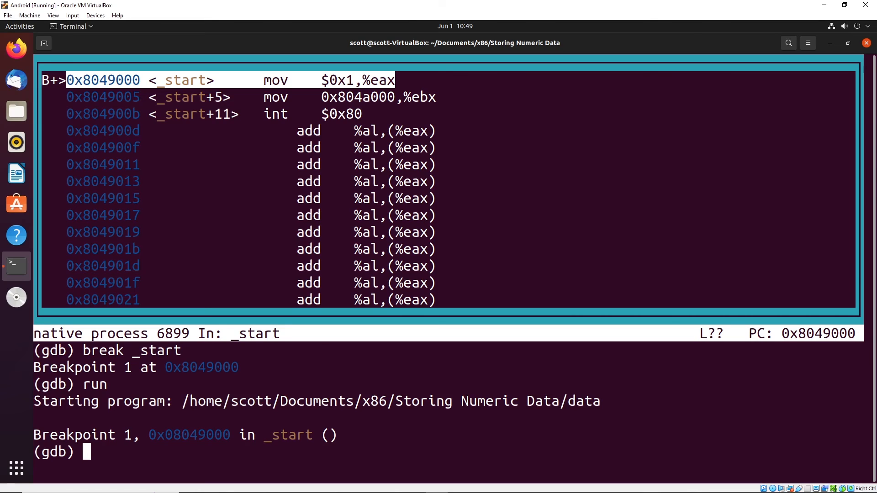
# Stepi twice, show with info registers ebx that ebx holds 5, and quit gdb
pyautogui.write('step')
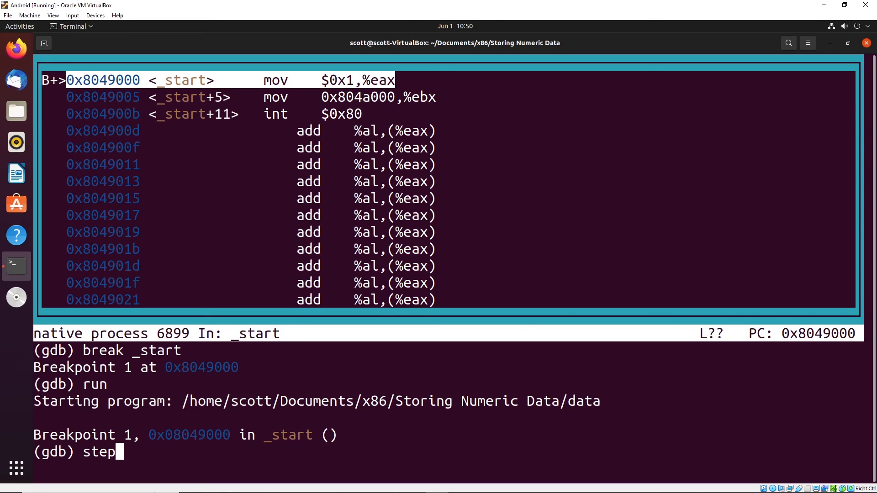
pyautogui.press('Return')
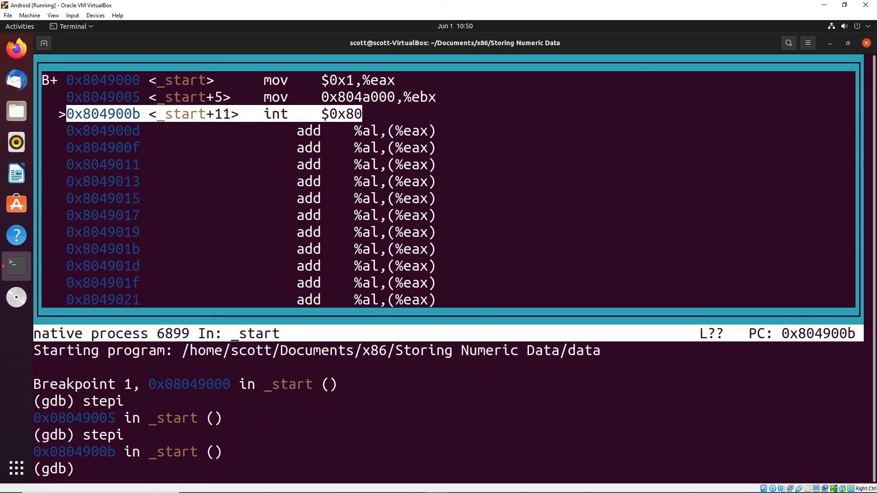
pyautogui.write('info regis')
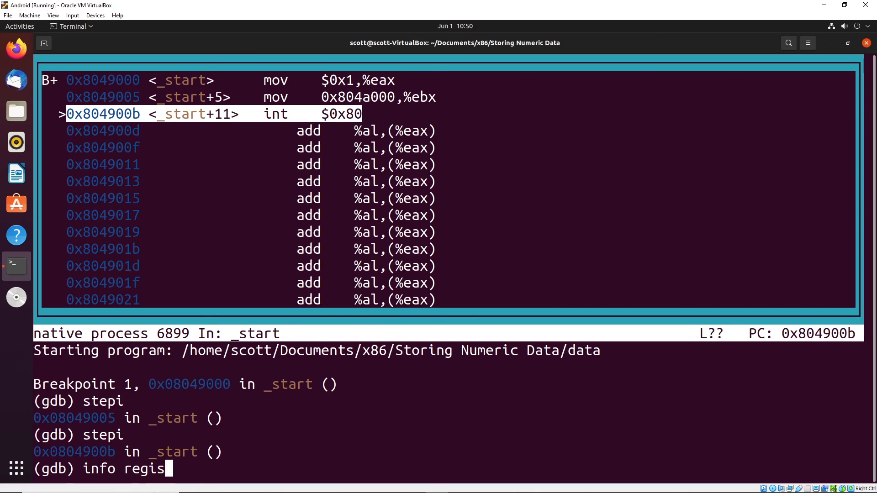
pyautogui.press('Return')
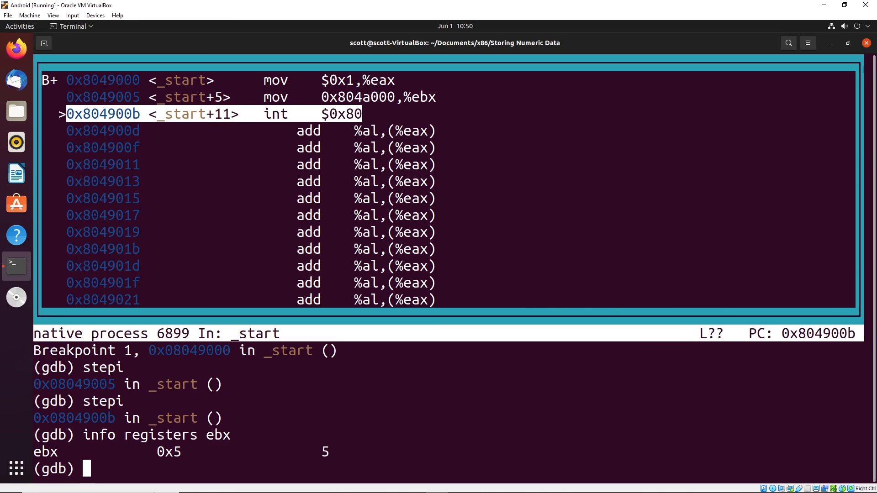
pyautogui.write('quit')
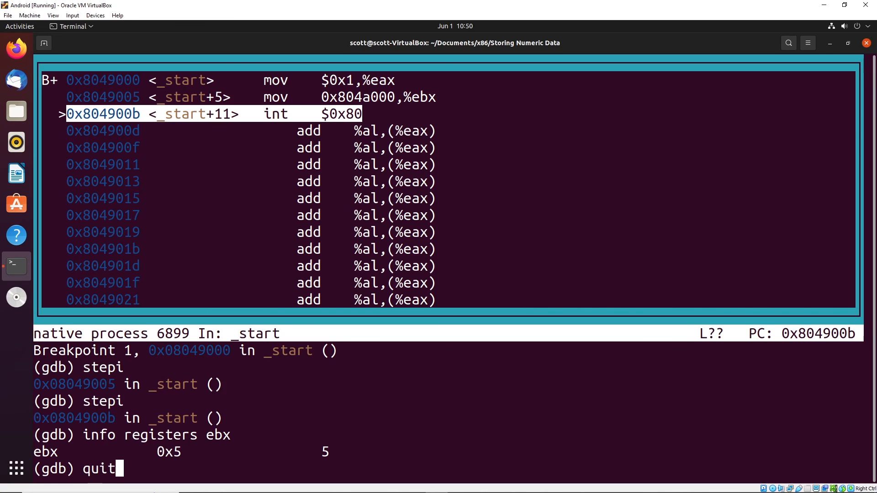
pyautogui.press('Return')
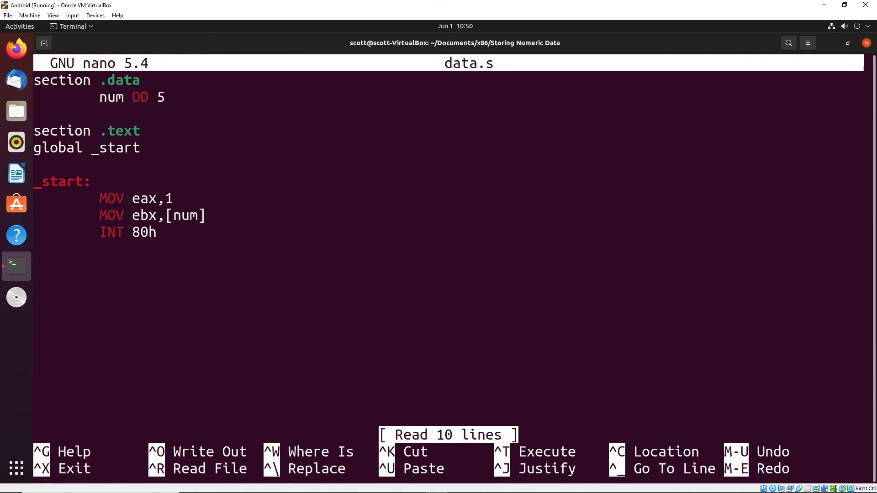
# Reopen data.s in nano and highlight the bracketed [num] operand of MOV ebx
pyautogui.doubleClick(112, 98)
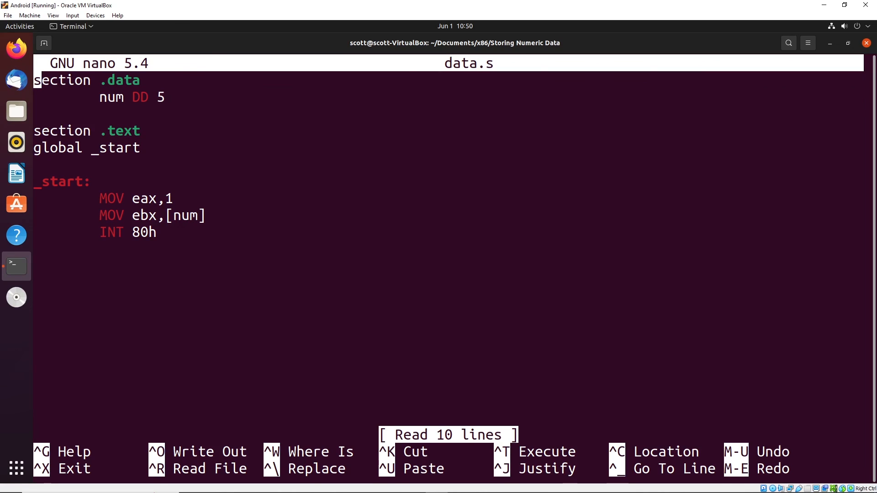
pyautogui.click(200, 216)
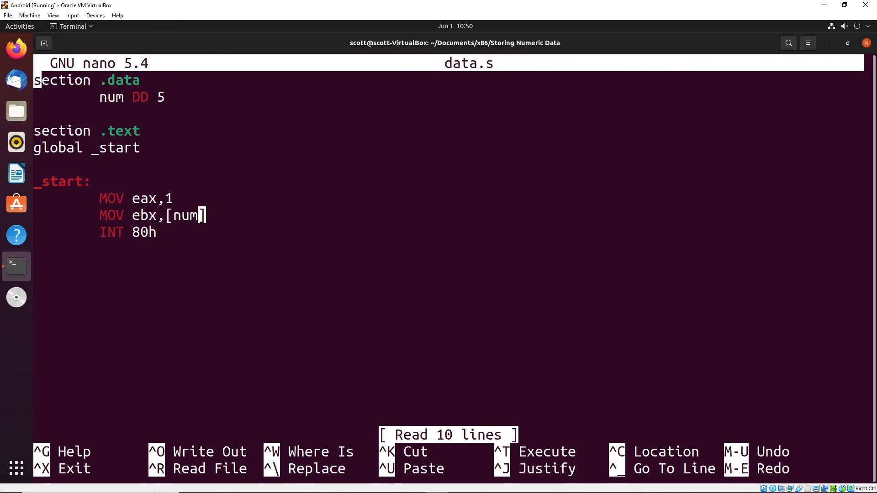